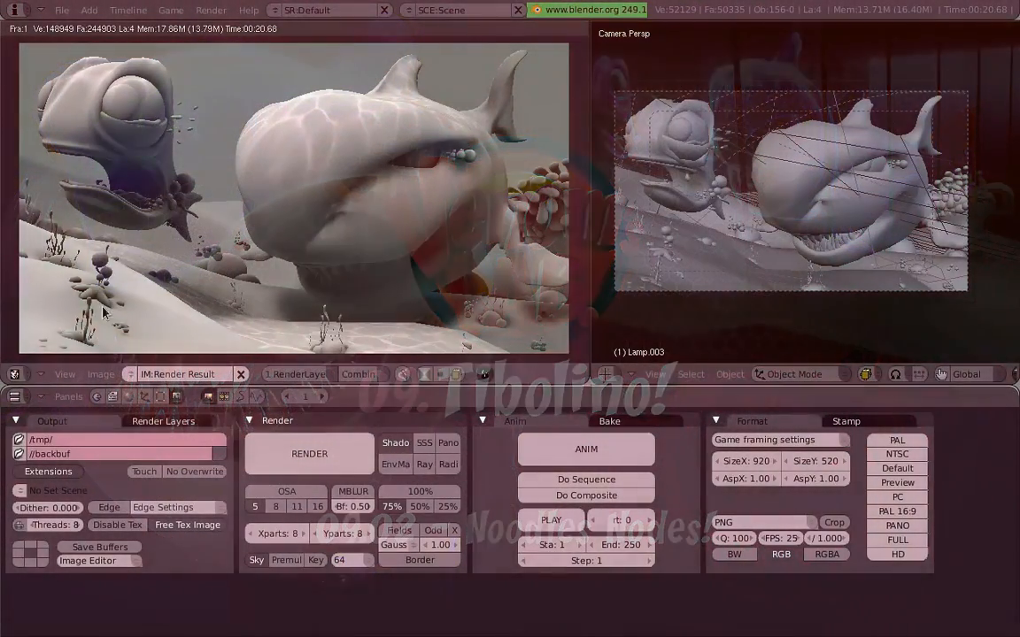
Step: Switch the left area from the rendered image to an empty Node Editor
click(15, 374)
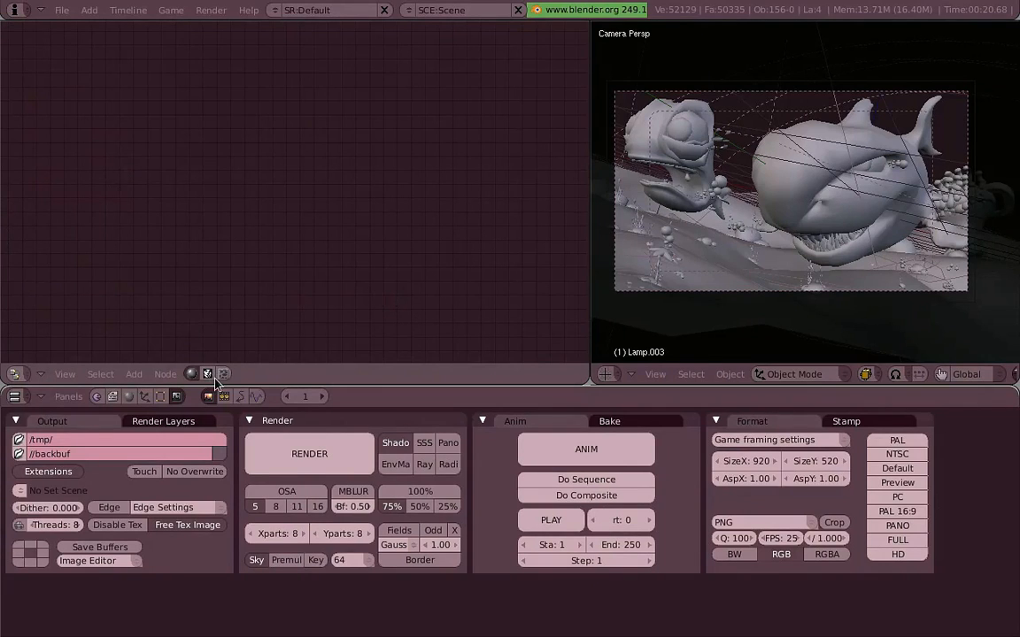
Step: Show the compositing node tree and relink Render Layers Image to the Composite node
click(207, 373)
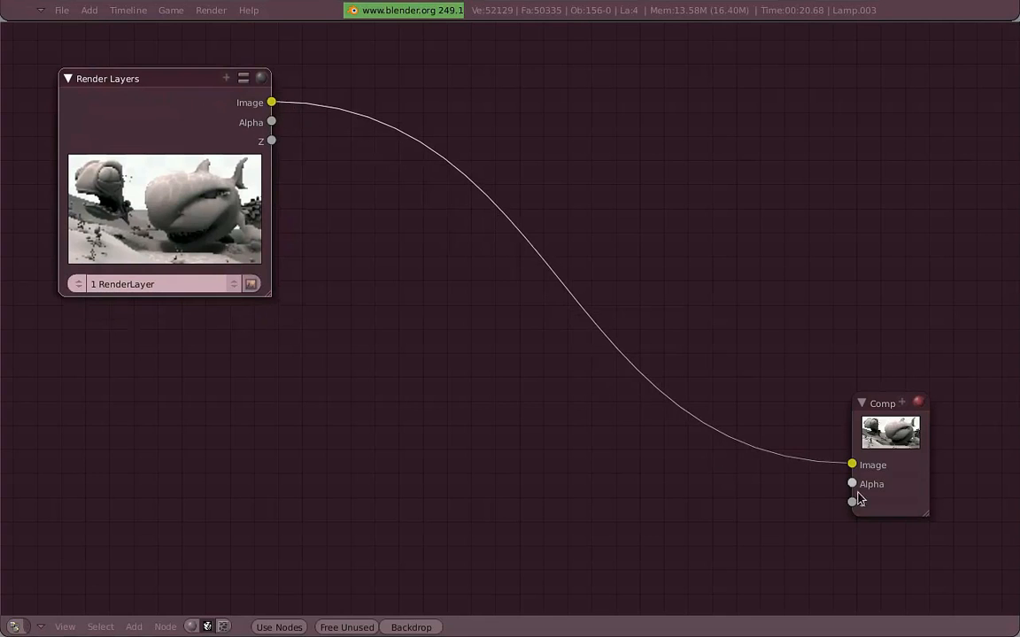
mouse_move(253, 222)
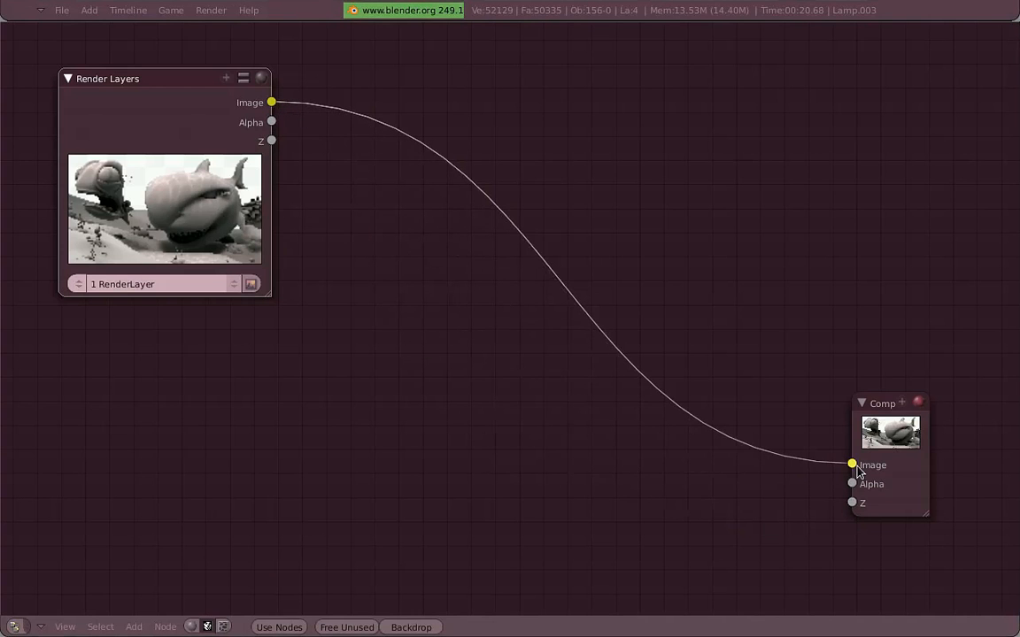
drag(852, 465, 447, 425)
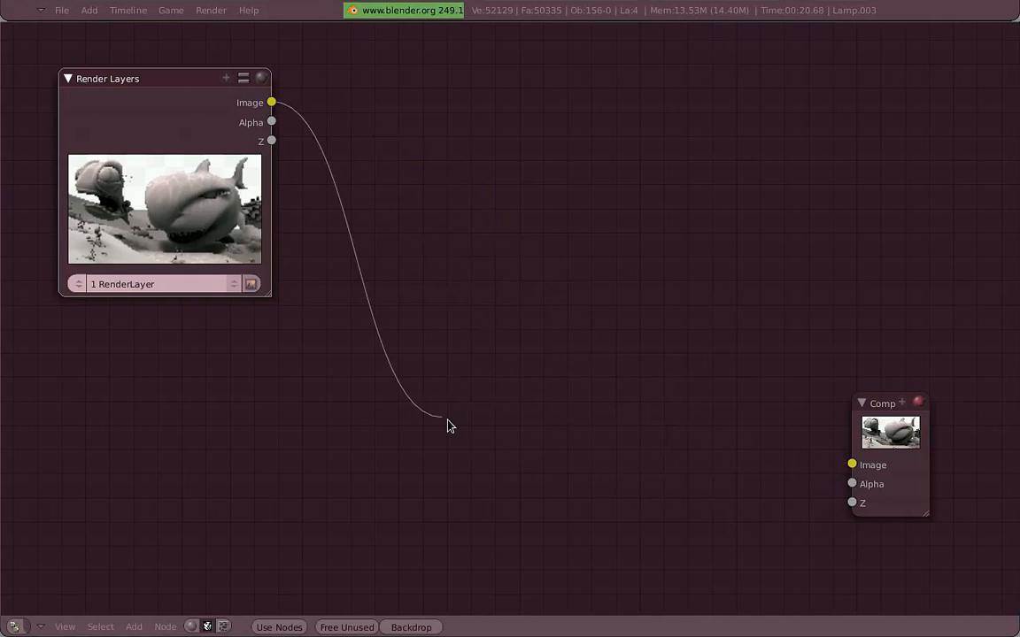
drag(447, 425, 699, 390)
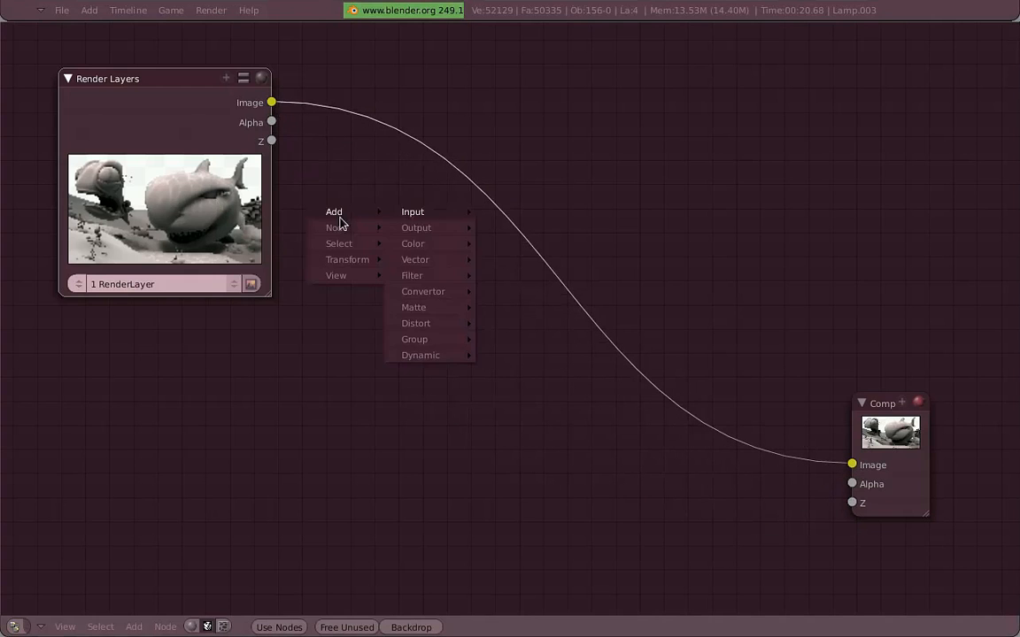
mouse_move(413, 243)
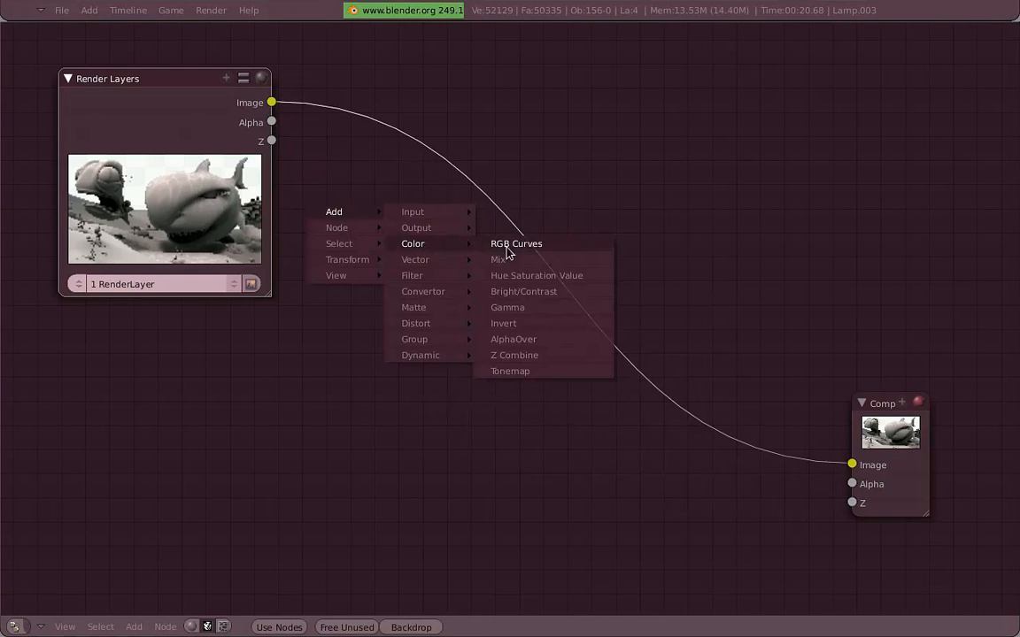
Step: Add an RGB Curves node fed by the Render Layers Image output
click(516, 244)
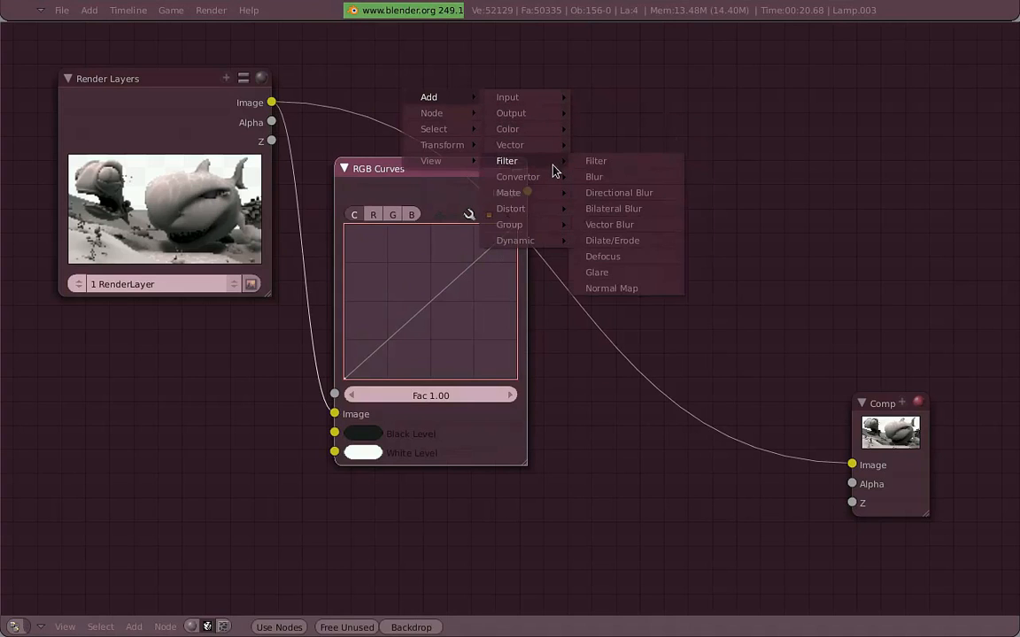
mouse_move(508, 192)
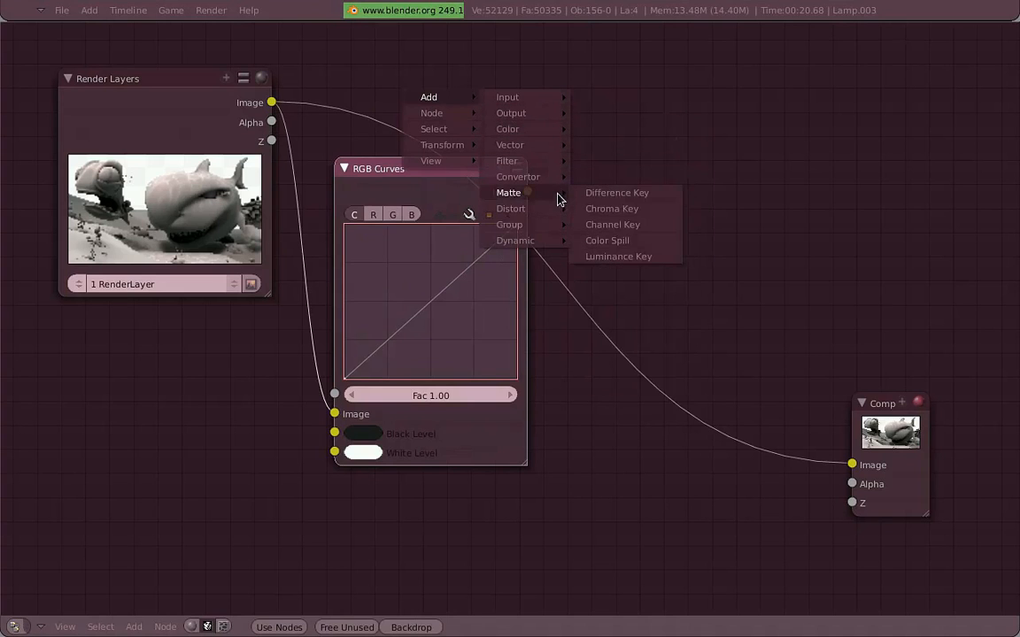
mouse_move(556, 245)
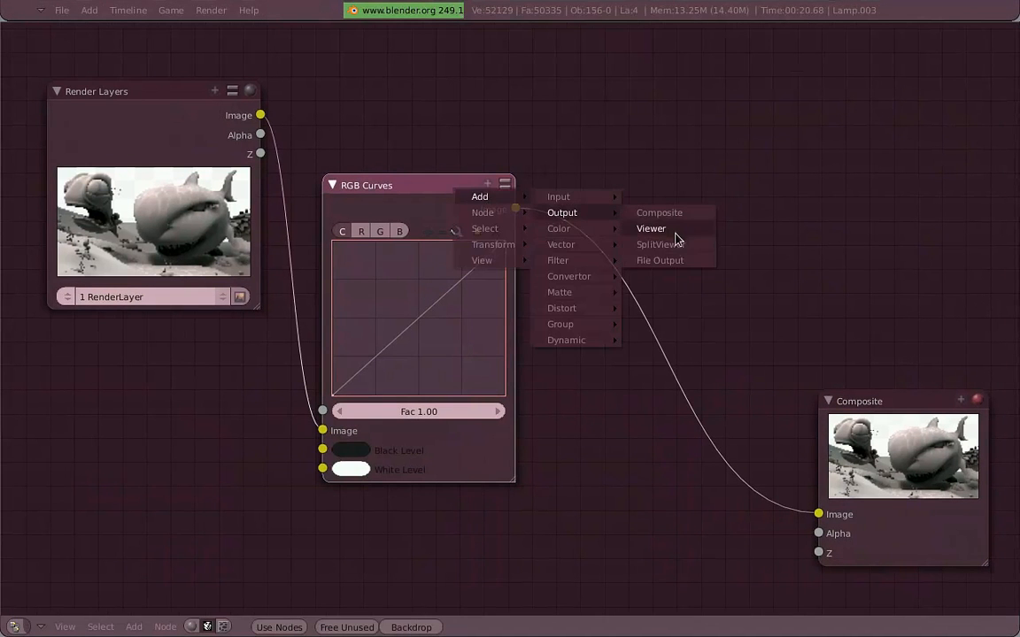
Step: Add a Viewer for the RGB Curves output and bend the curve down to darken
click(650, 229)
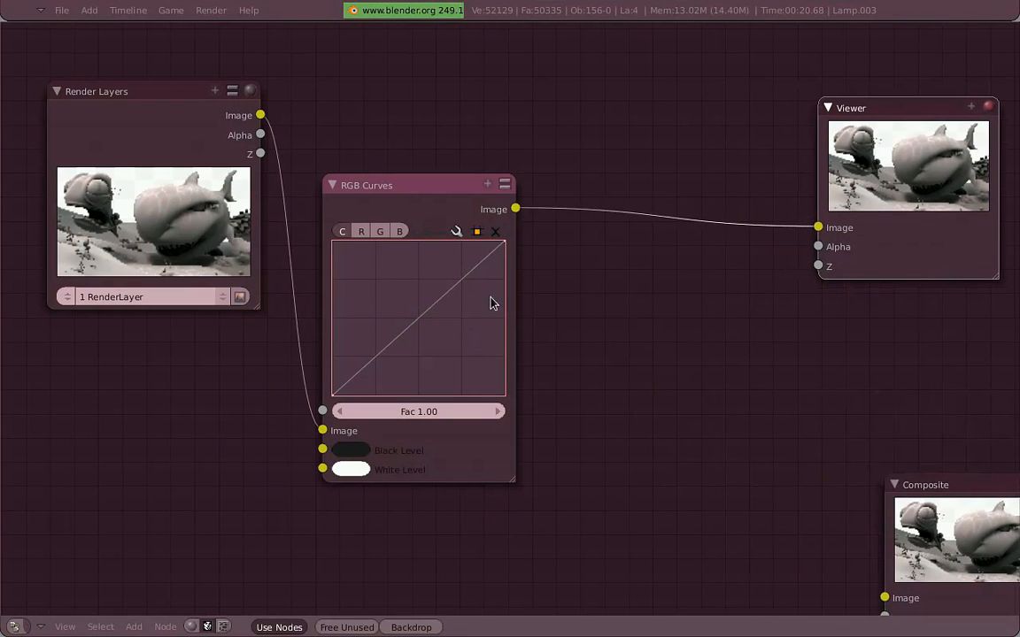
drag(492, 303, 452, 368)
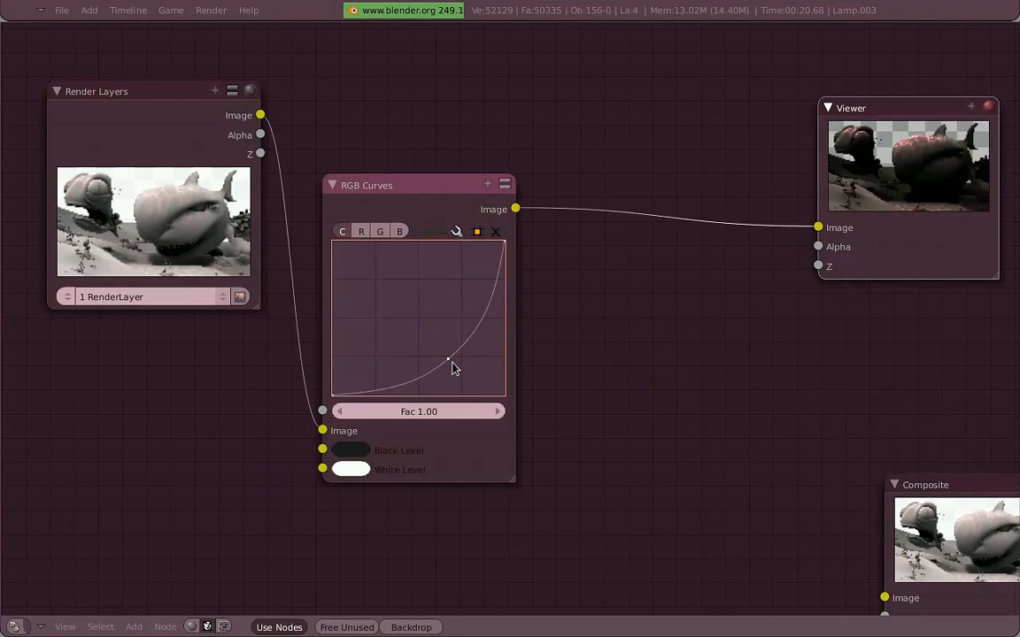
drag(448, 360, 418, 307)
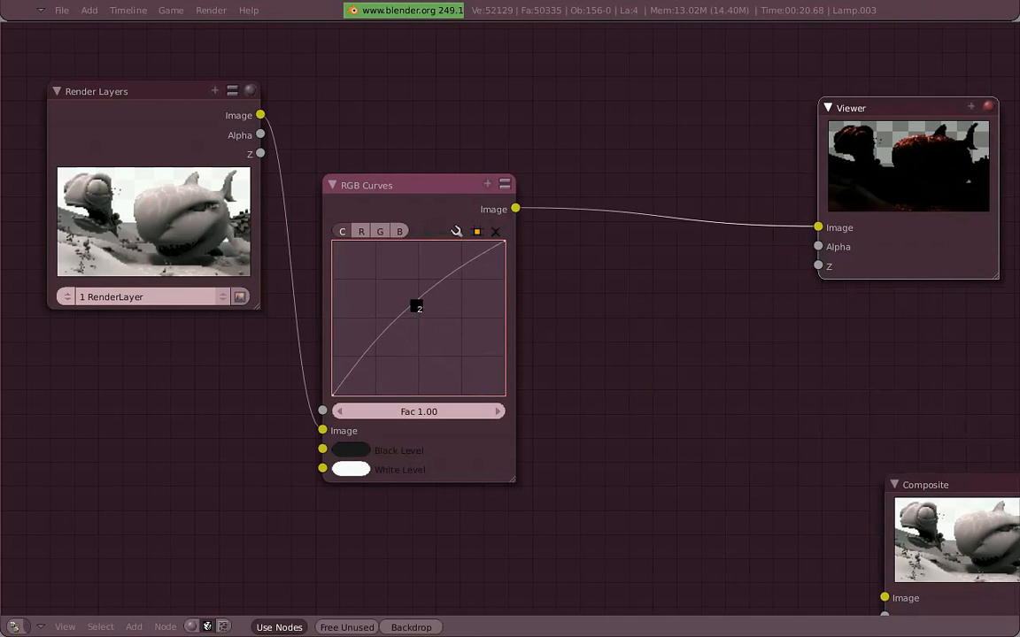
drag(418, 308, 381, 392)
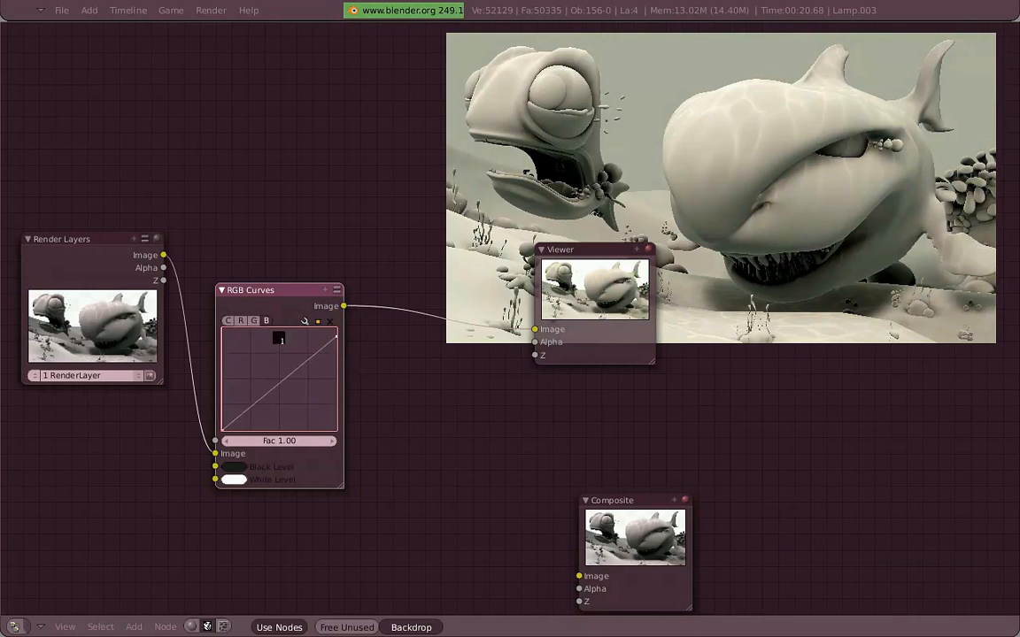
drag(296, 359, 294, 378)
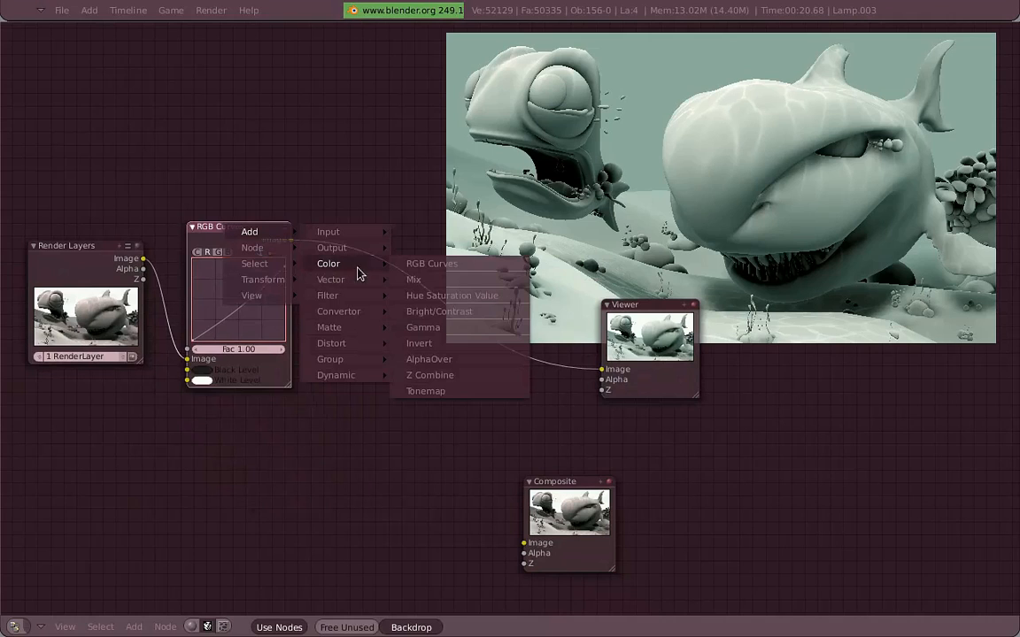
mouse_move(476, 285)
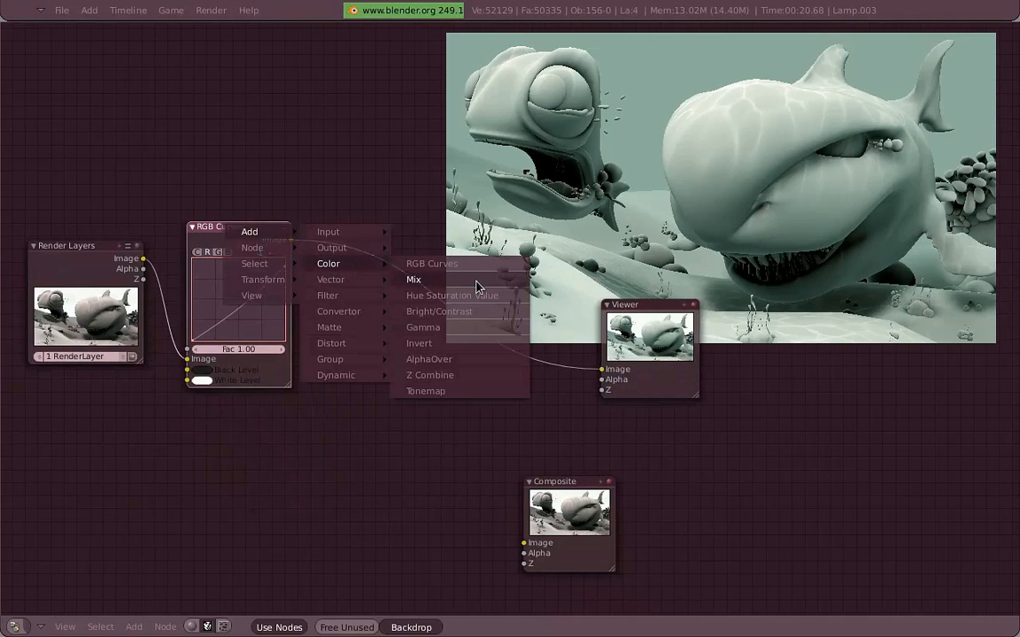
Step: Insert a Mix node at factor 0.70 after RGB Curves, using its lower Image input
click(414, 279)
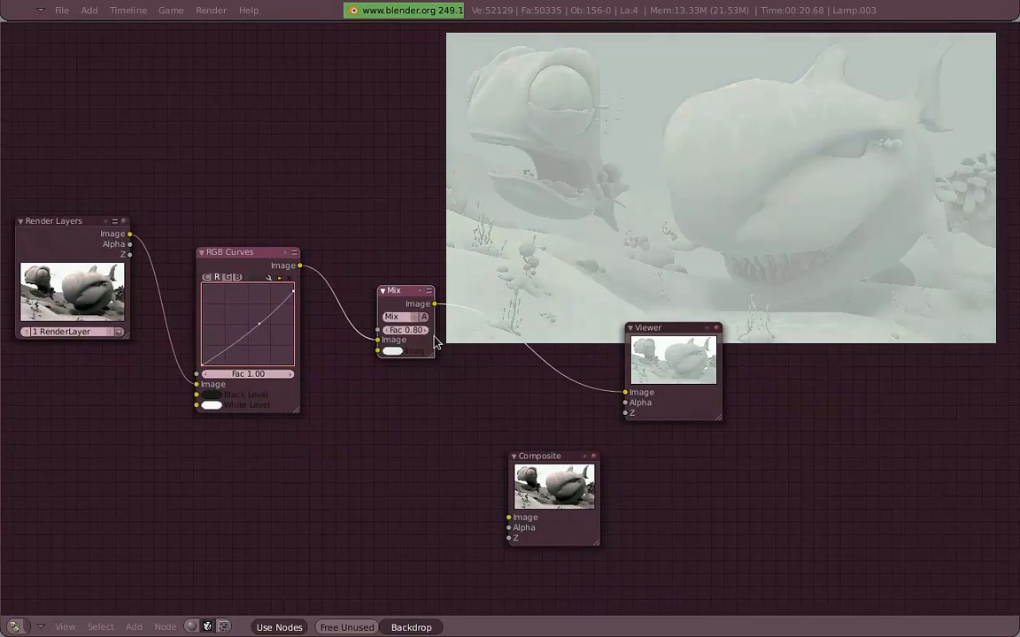
drag(433, 330, 381, 331)
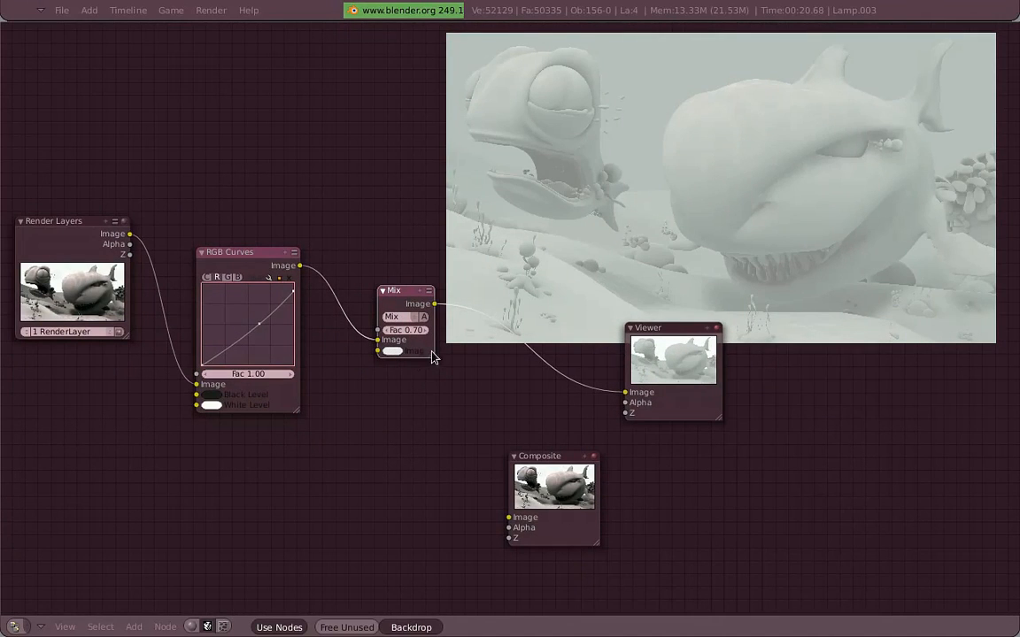
click(392, 351)
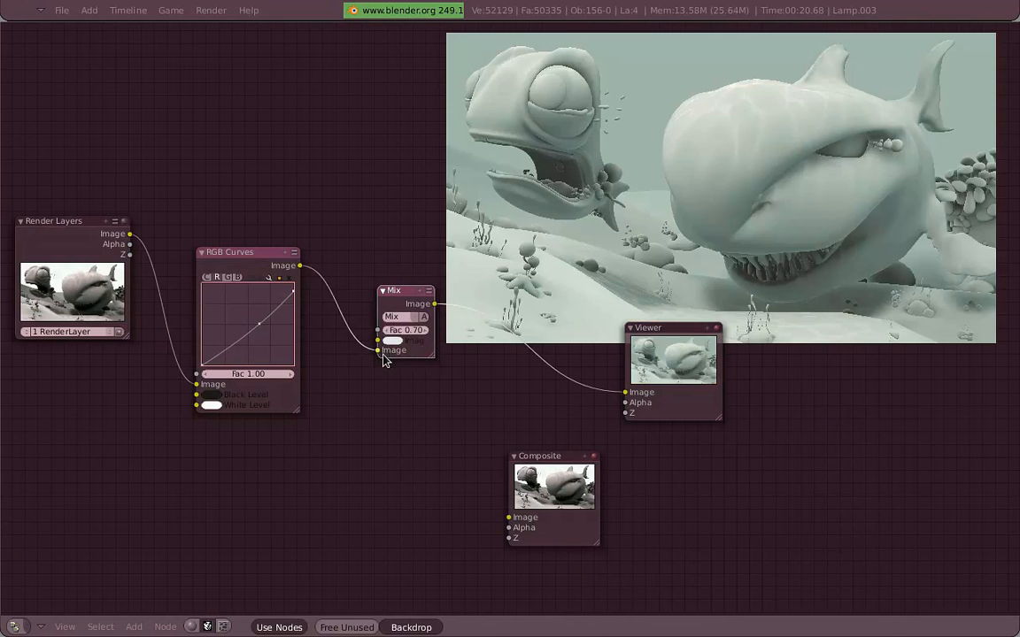
Step: Set the Mix colour to red and experiment with factor values and blend modes
click(392, 341)
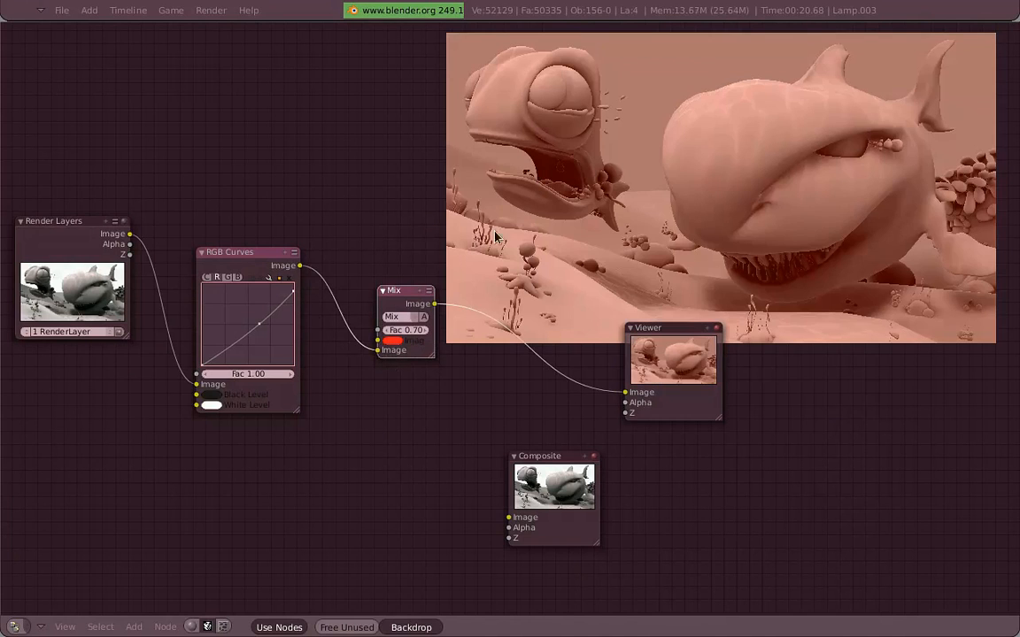
drag(407, 329, 429, 329)
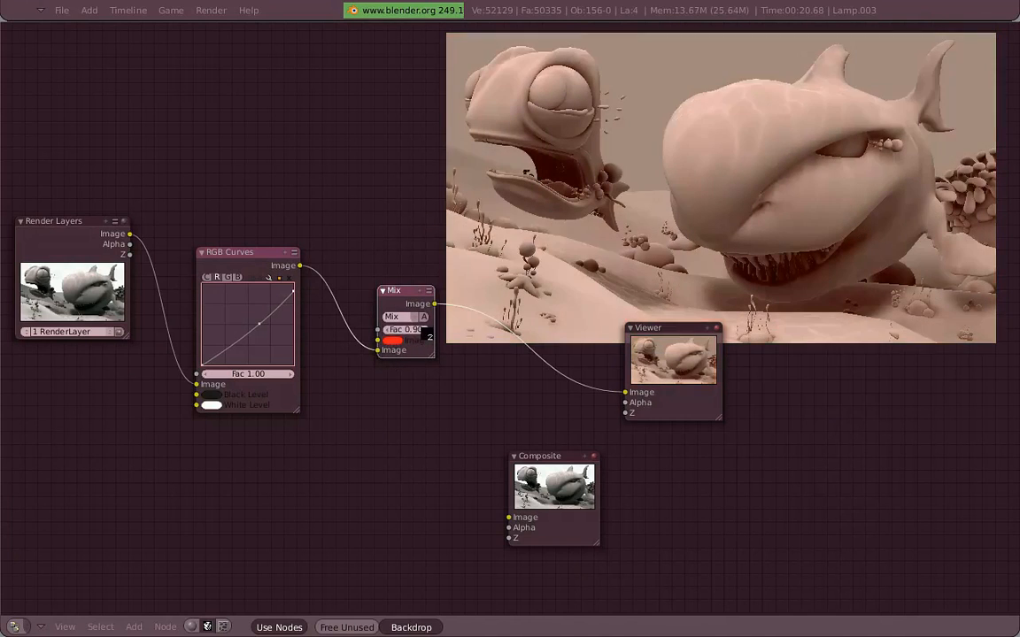
drag(405, 329, 389, 330)
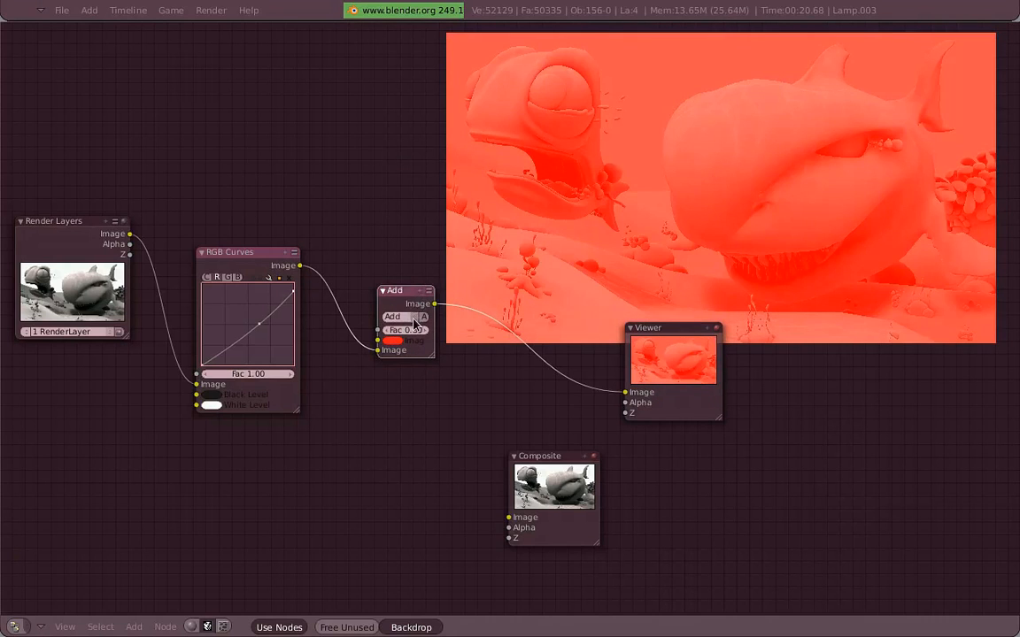
click(398, 317)
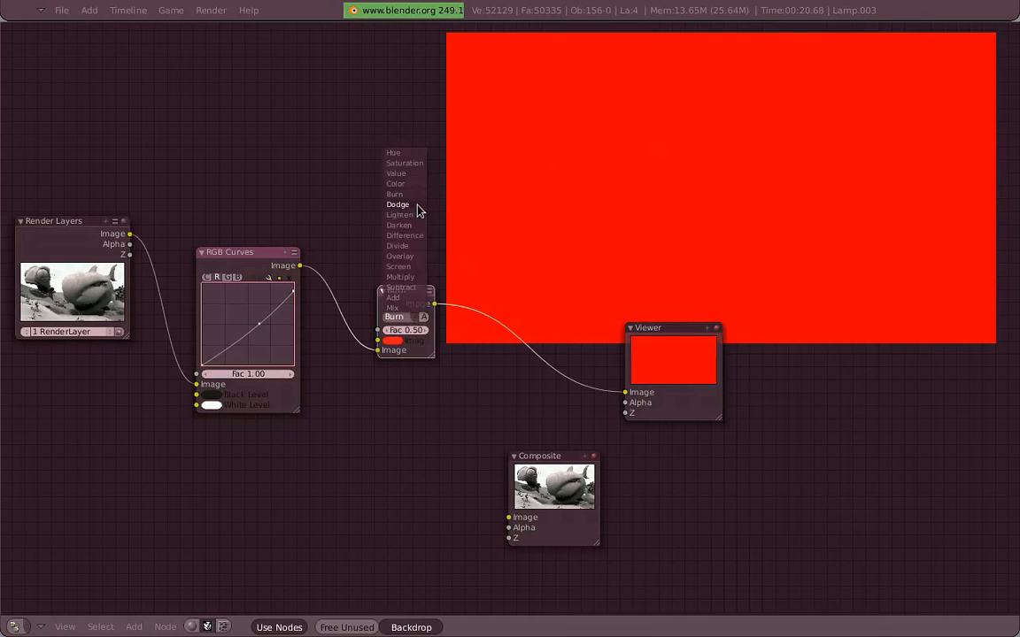
mouse_move(404, 163)
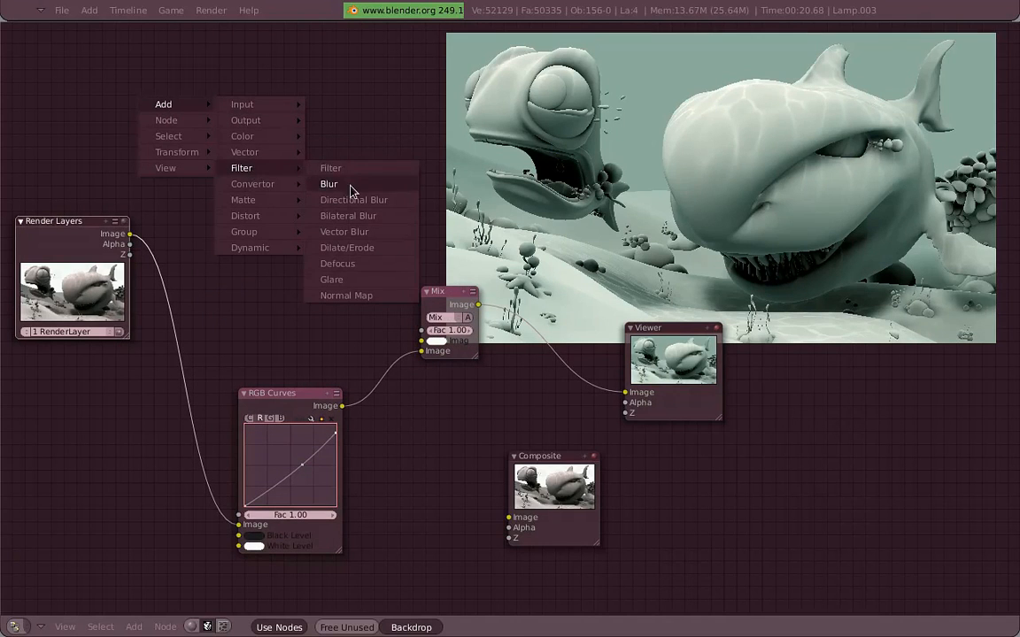
Step: Add a Blur node and mix it with the curves output in Screen mode at 1.83
click(328, 183)
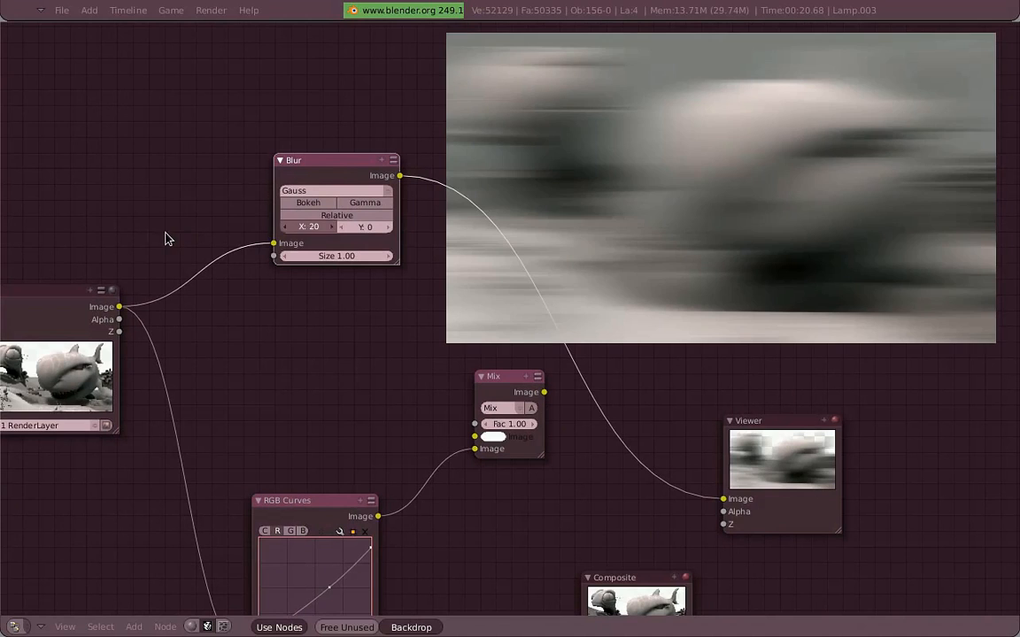
click(365, 227)
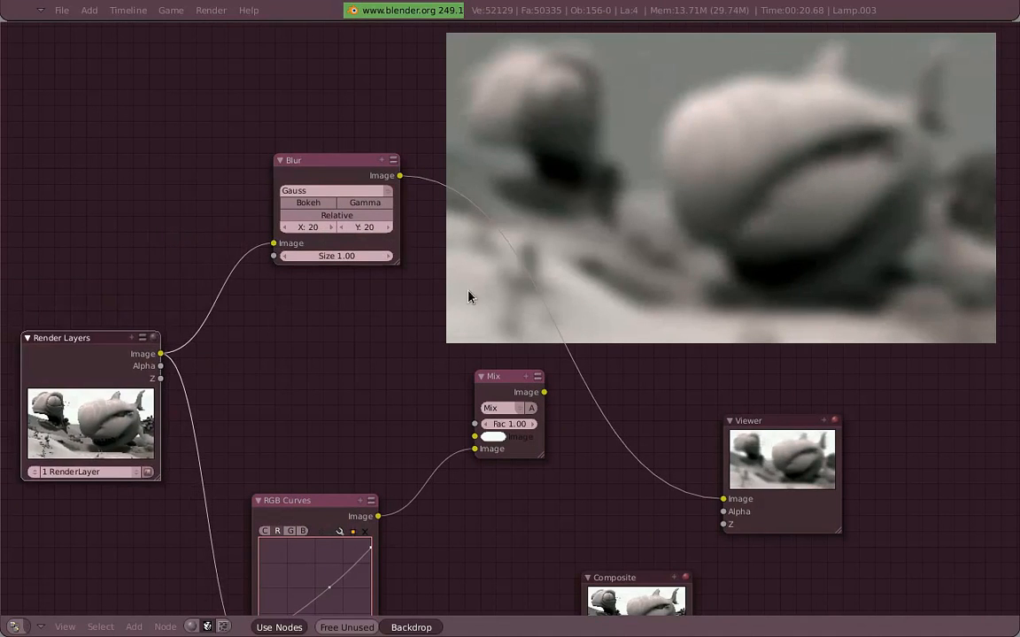
drag(336, 160, 305, 170)
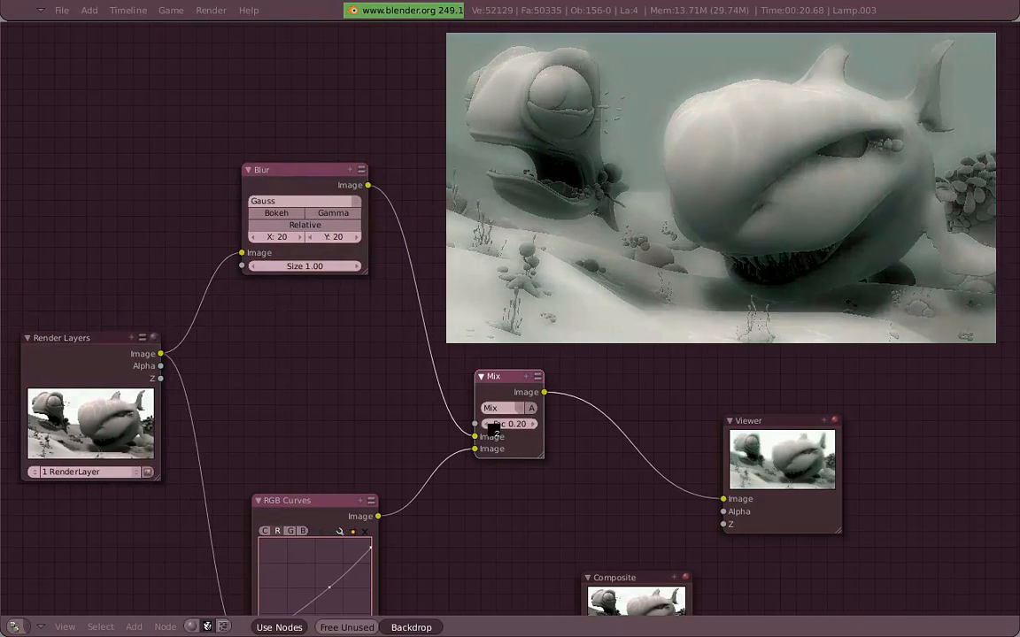
drag(496, 423, 540, 423)
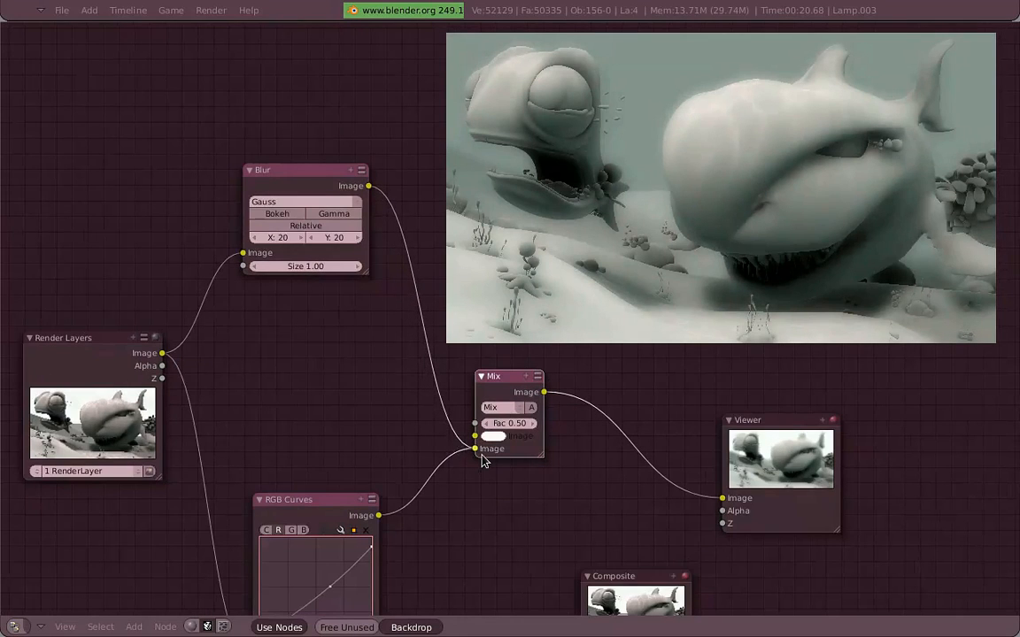
click(491, 407)
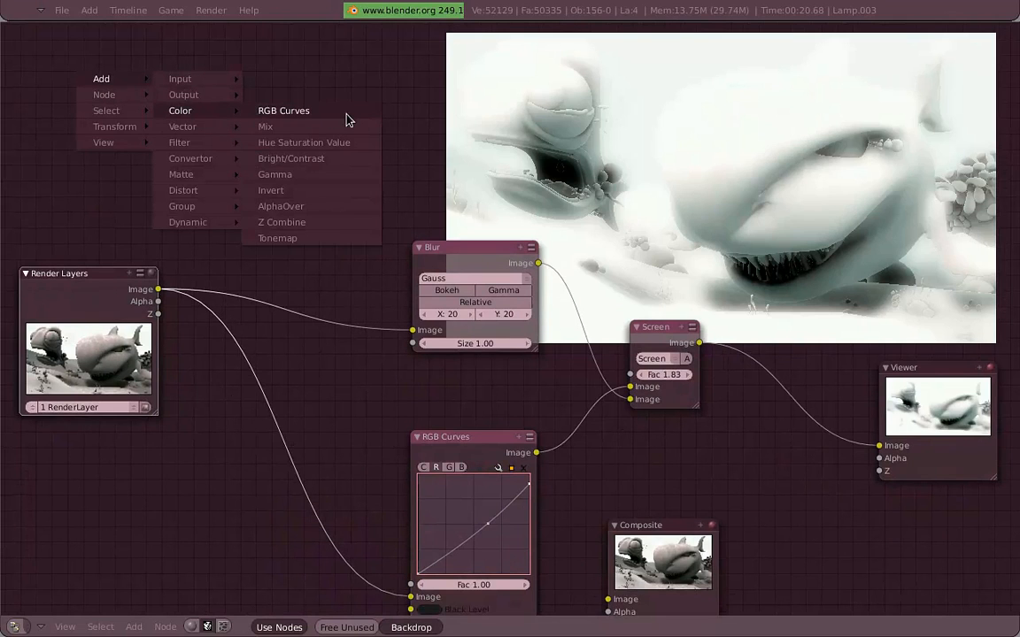
Step: Insert a second RGB Curves node before Blur and bend its curve down
click(283, 110)
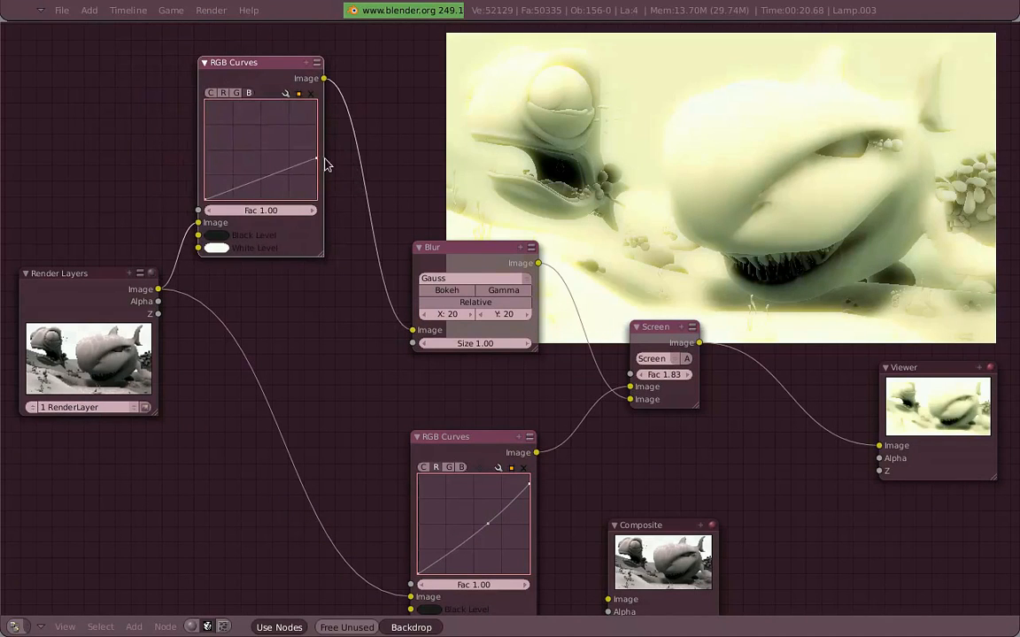
drag(316, 159, 315, 99)
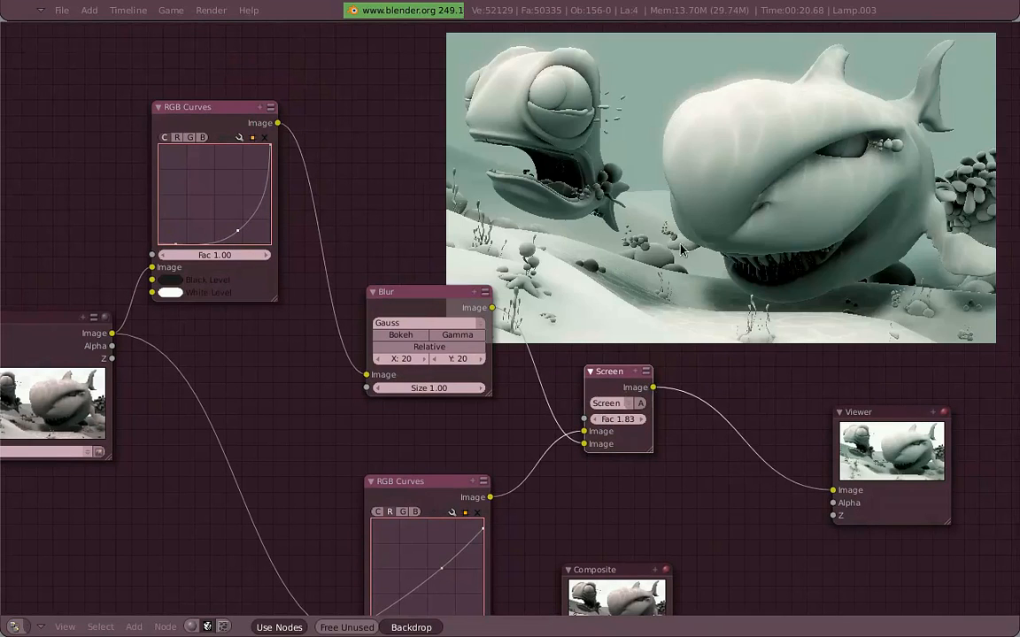
mouse_move(198, 118)
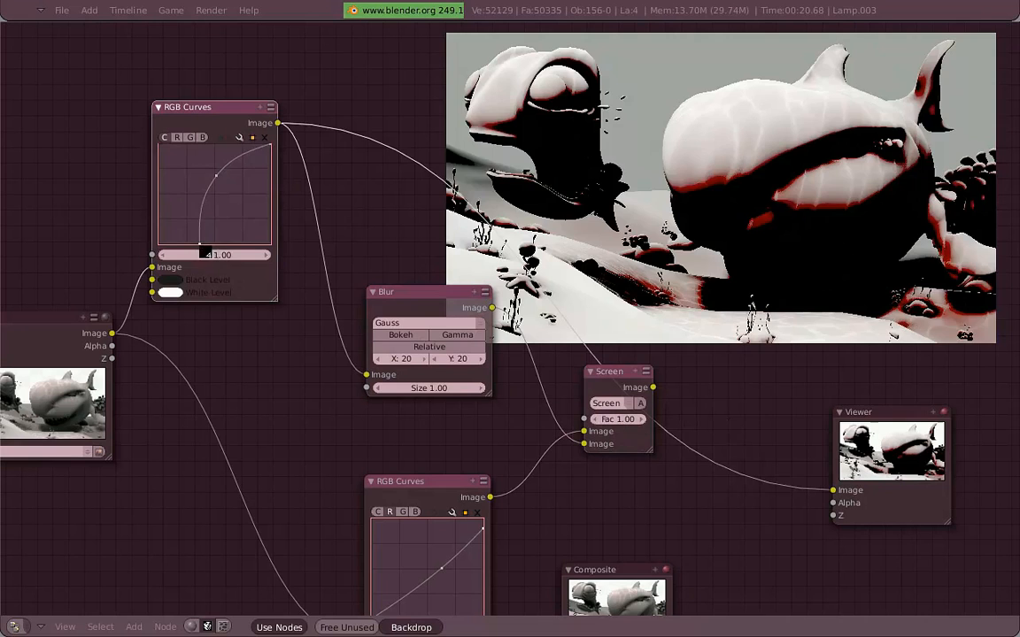
Step: Reshape the pre-blur curve steeply downward so only highlights glow, Screen factor 1.50
drag(217, 175, 228, 189)
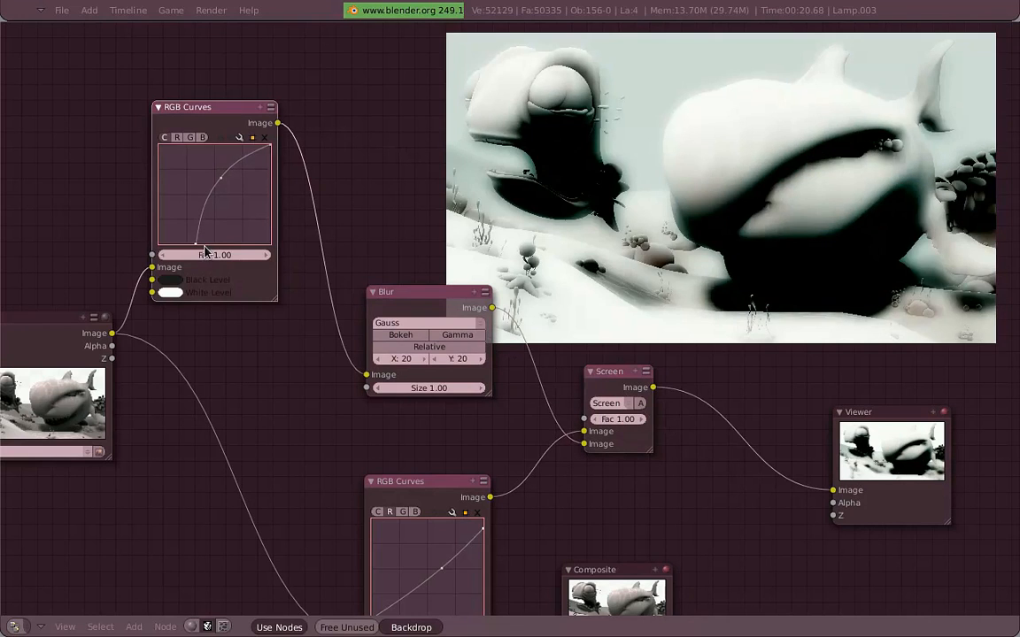
drag(219, 179, 250, 188)
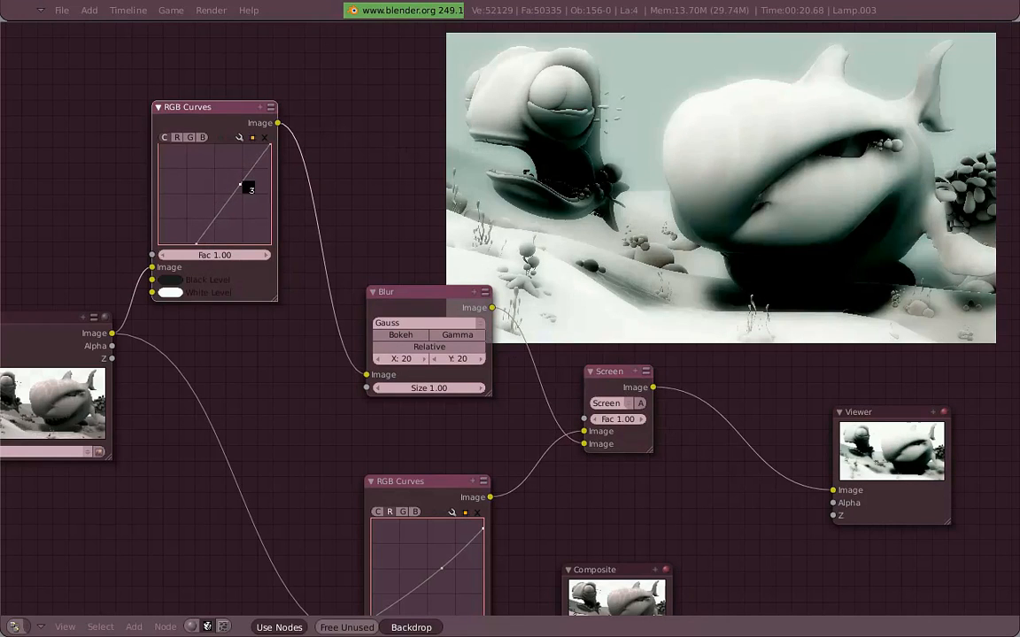
drag(250, 188, 257, 201)
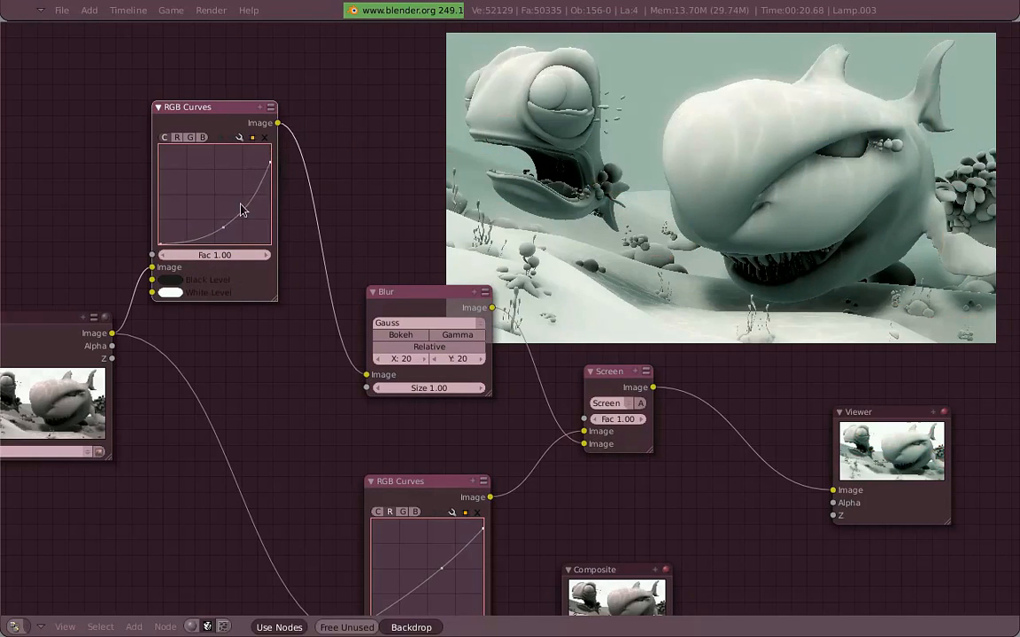
drag(243, 210, 259, 216)
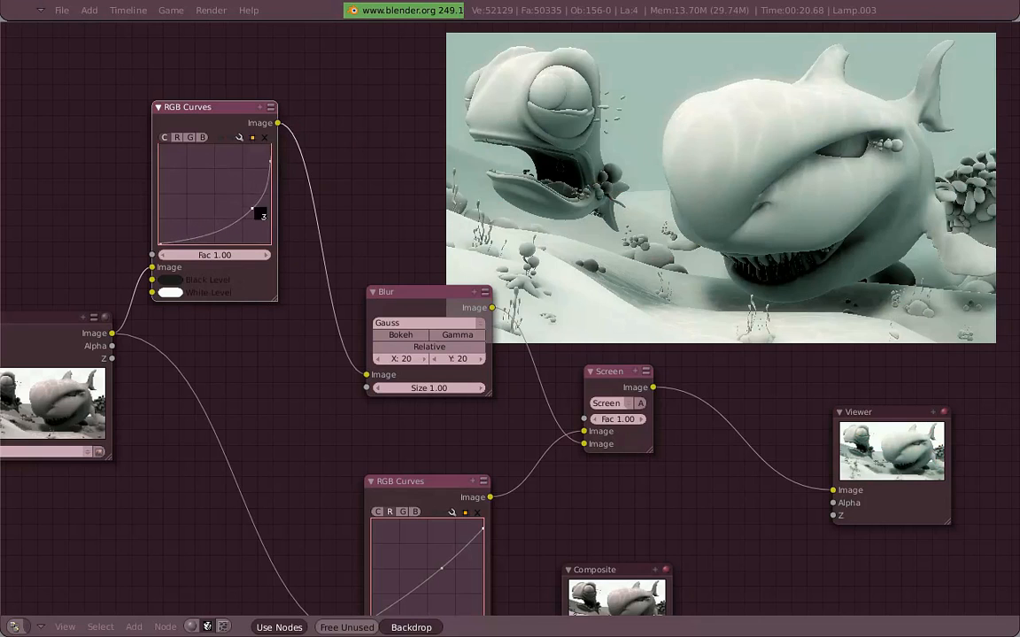
drag(262, 215, 250, 208)
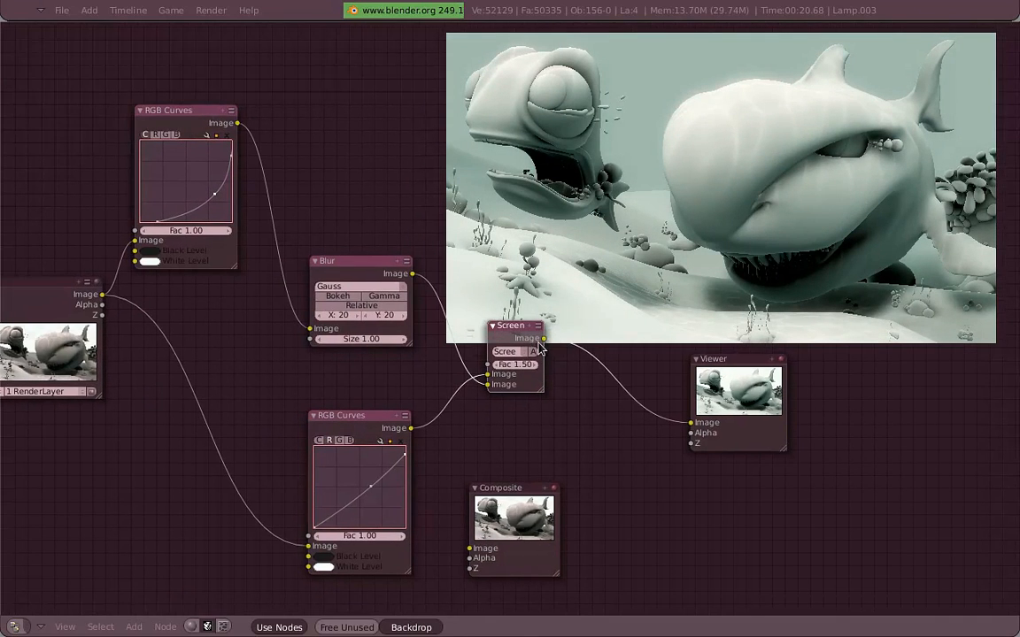
Step: Add a Sharpen node between Screen and Viewer with its factor lowered to about 0.06
click(601, 366)
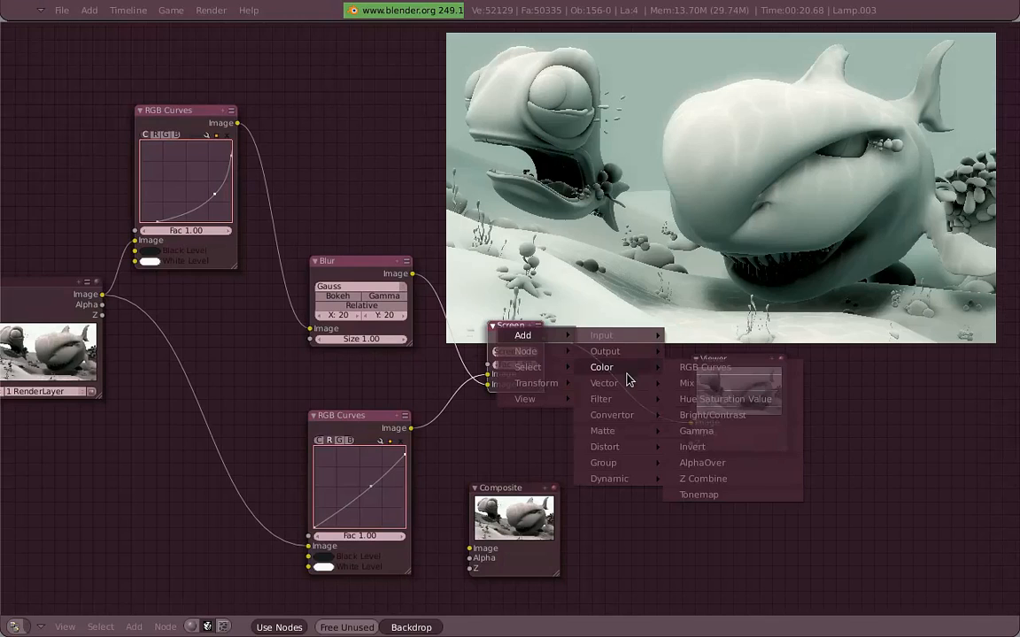
mouse_move(601, 398)
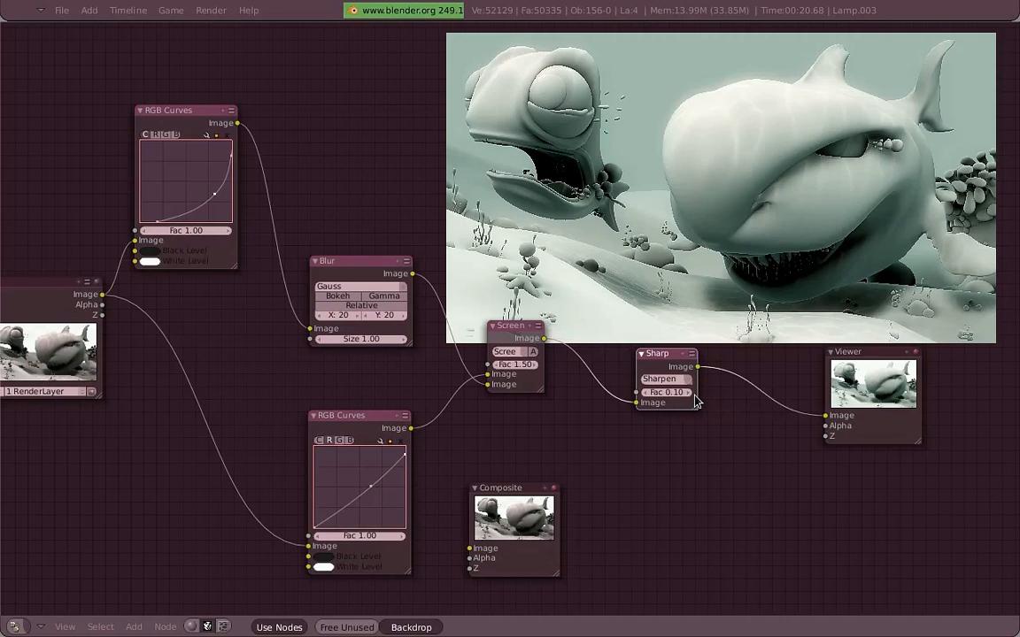
mouse_move(803, 307)
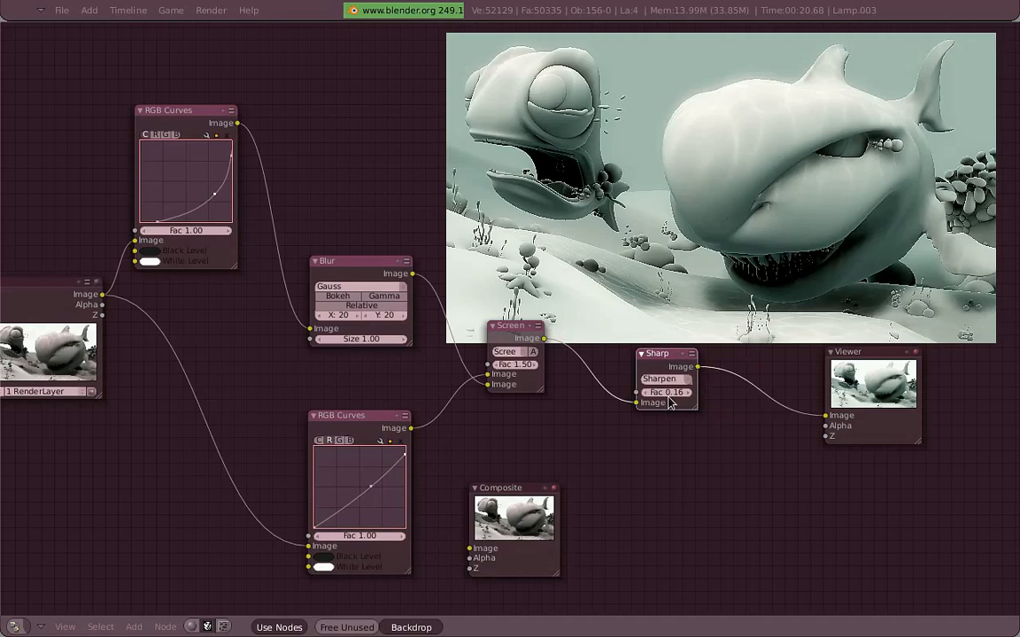
drag(665, 392, 665, 392)
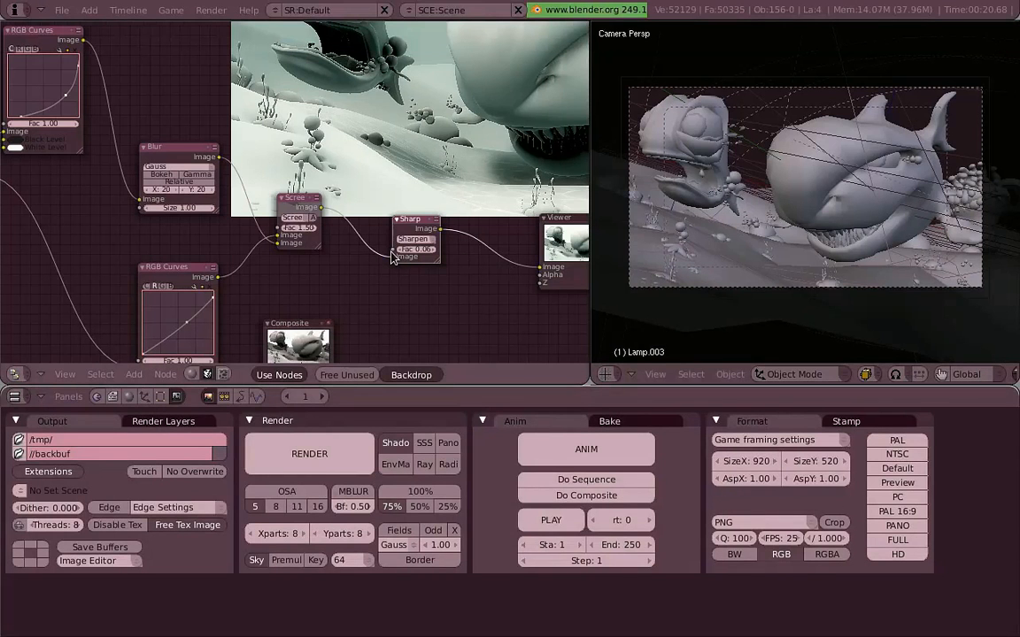
mouse_move(451, 460)
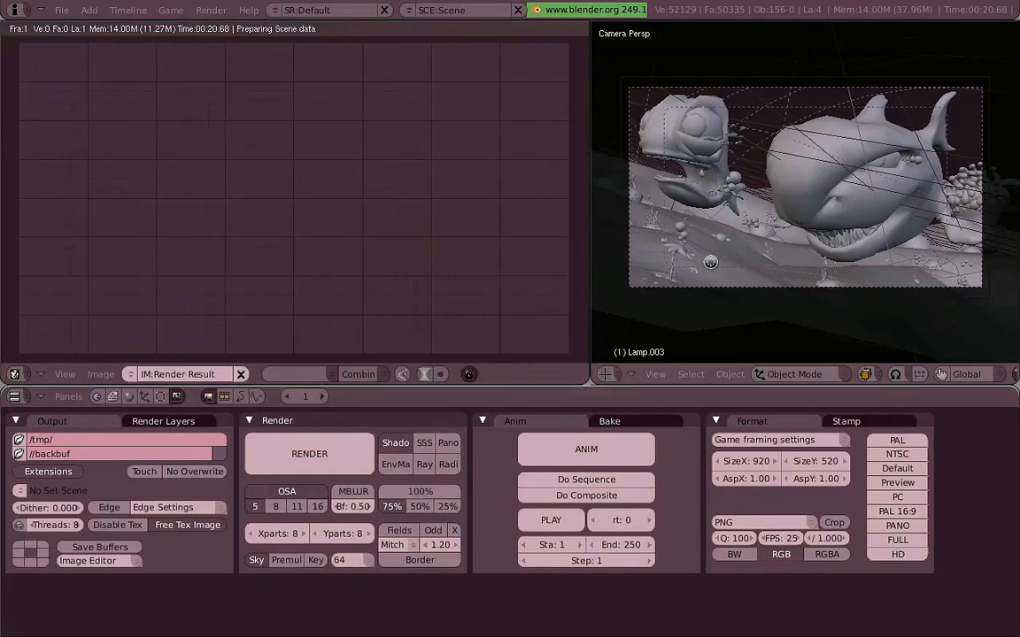
Step: Enable Do Composite for rendering and return to the node tree
click(309, 453)
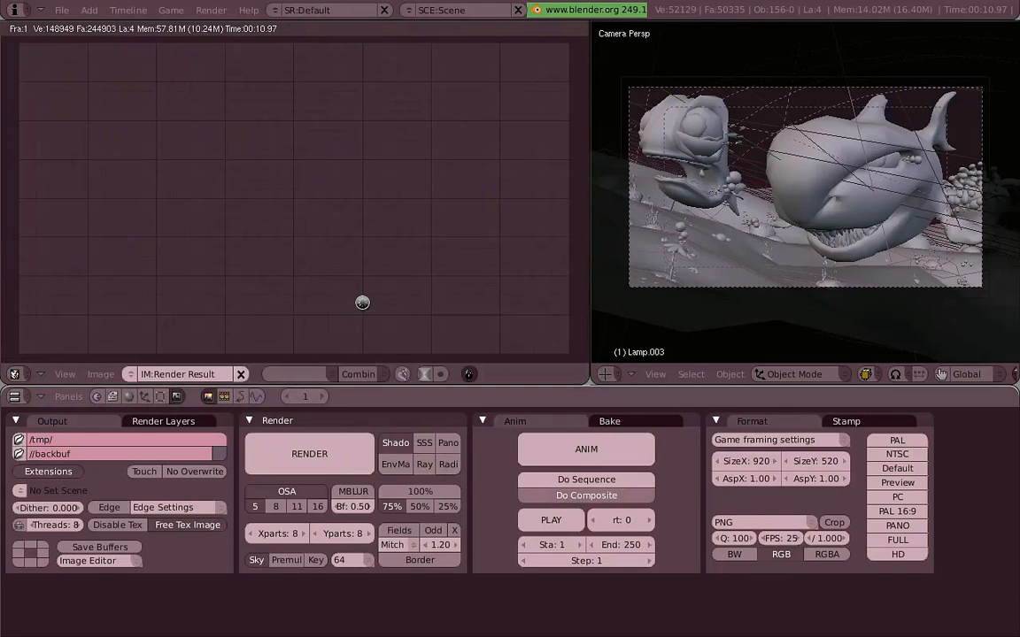
click(309, 454)
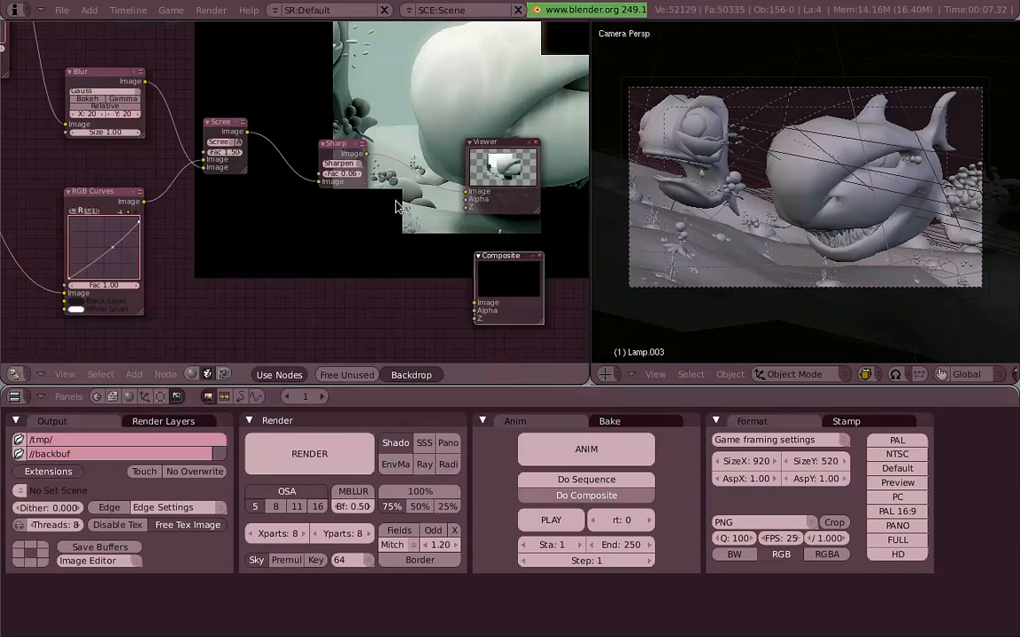
mouse_move(469, 315)
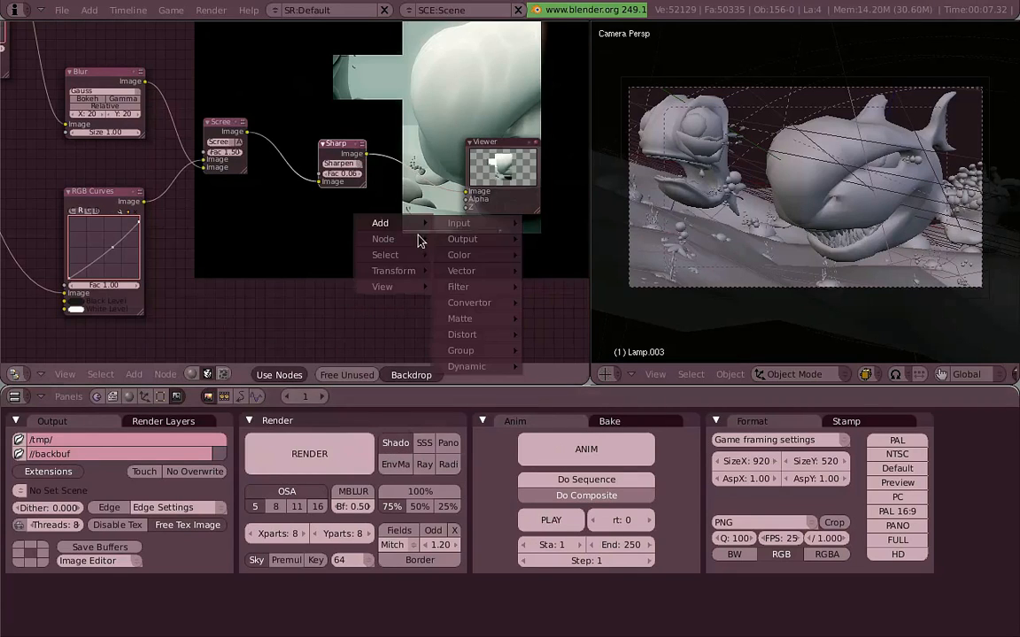
Step: Link the Sharpen node's Image output to the Composite node's Image input
click(459, 254)
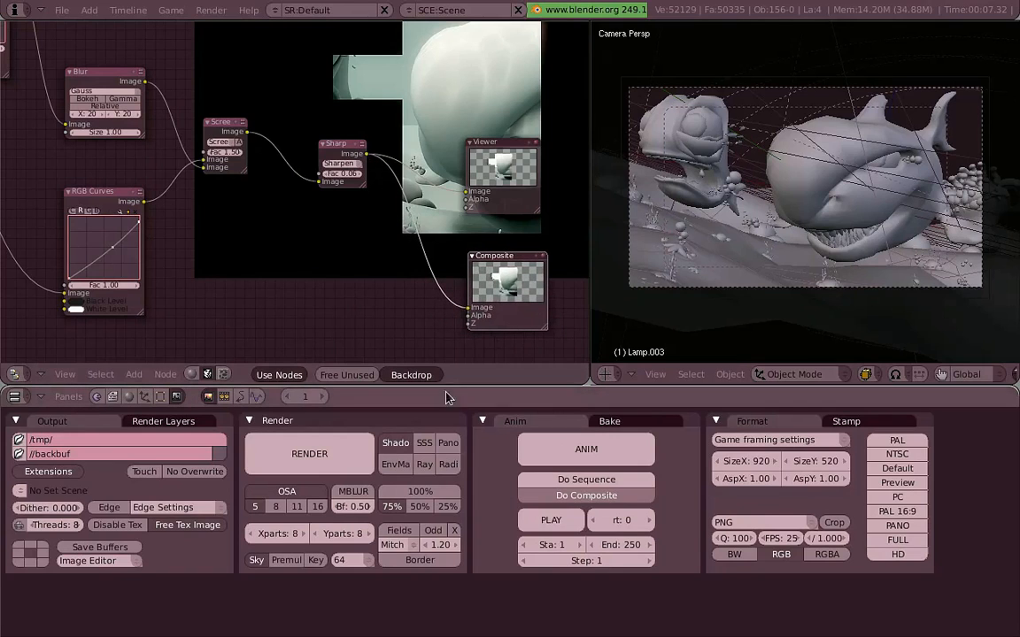
mouse_move(527, 312)
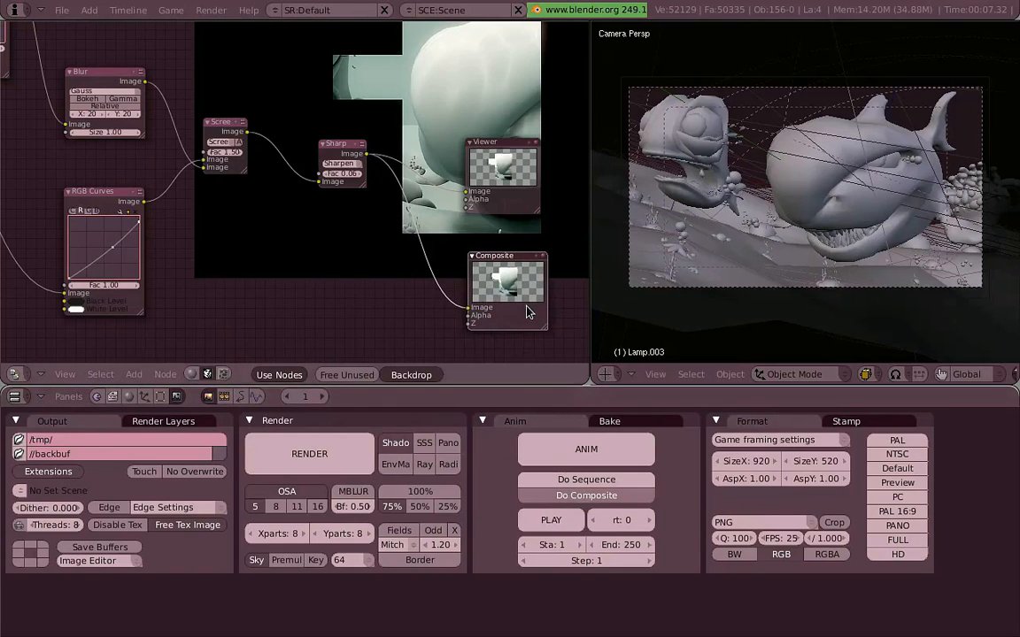
mouse_move(782, 233)
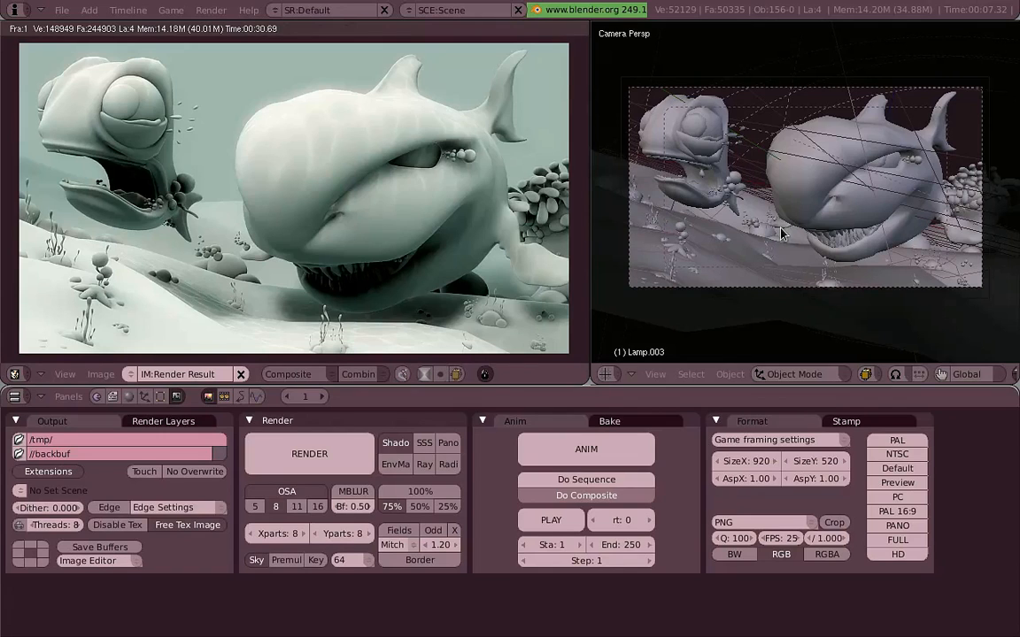
mouse_move(644, 286)
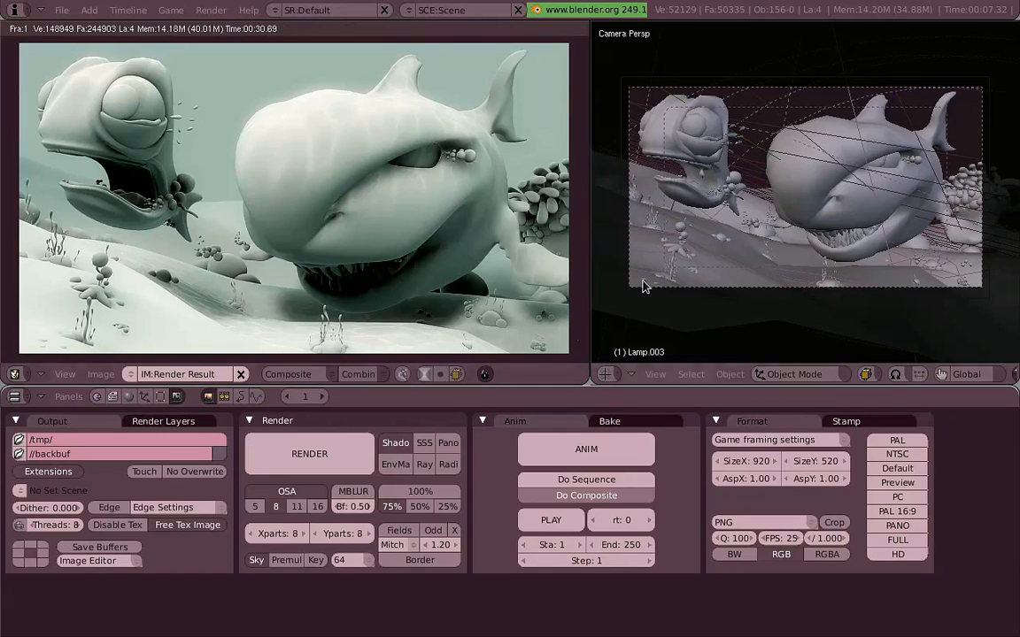
mouse_move(583, 331)
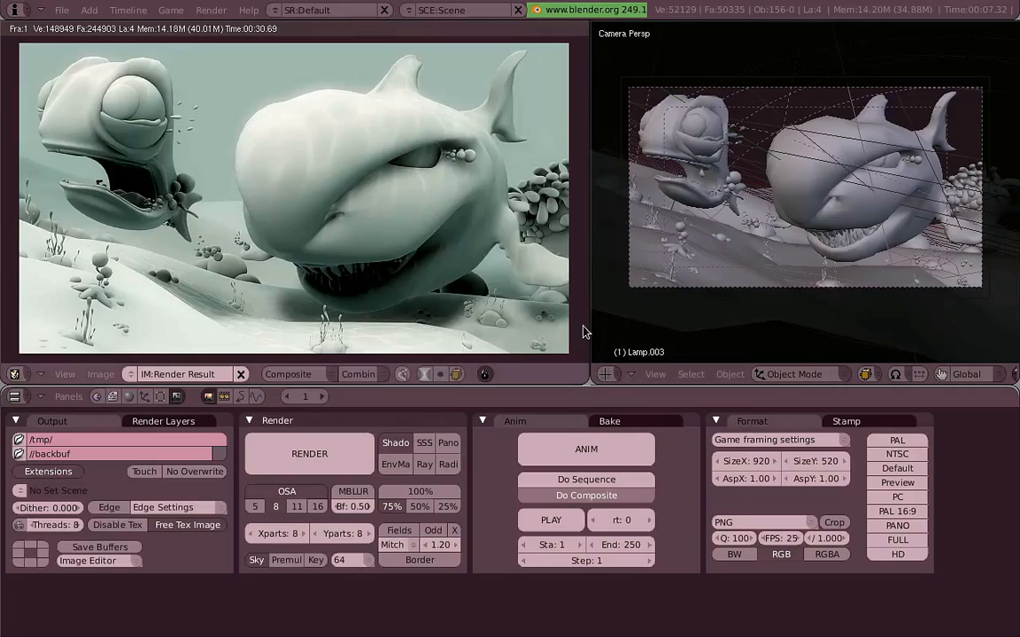